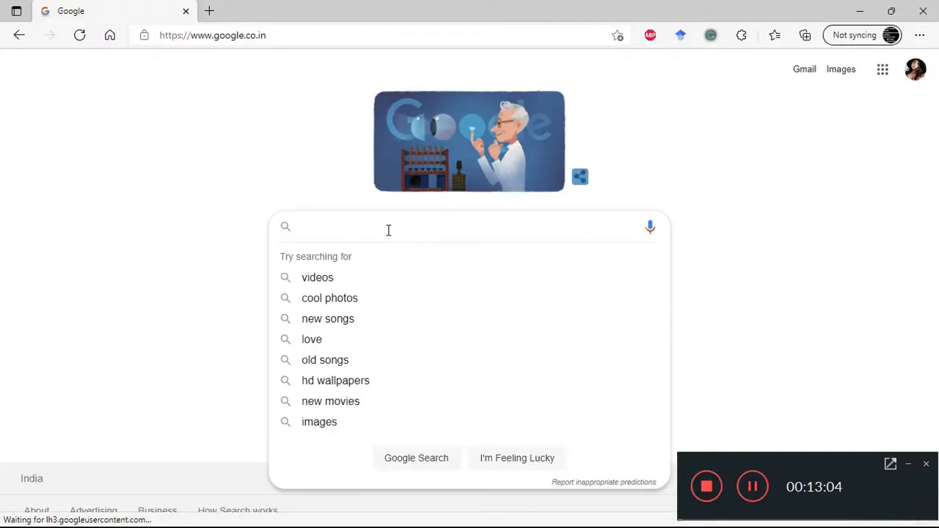
- Search Google for 'ansys student version 2021 r2'
{"action": "type", "text": "ansys student version"}
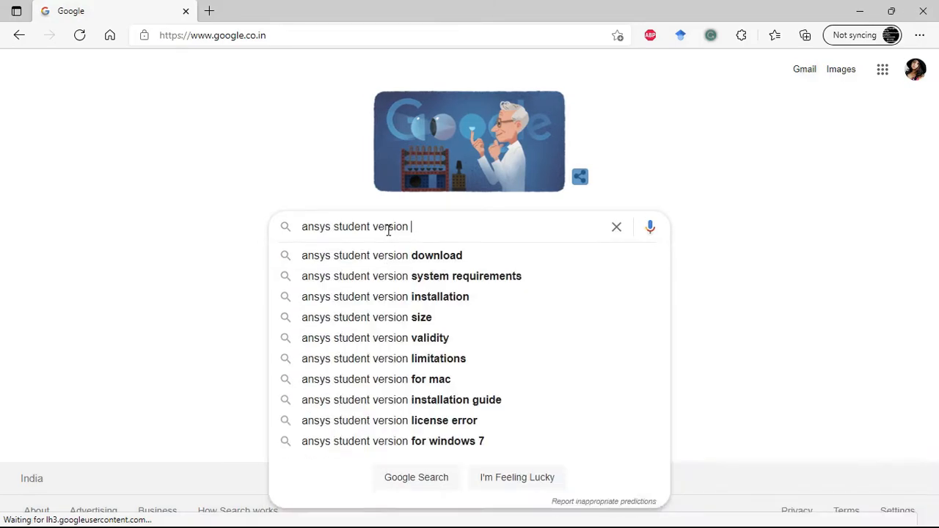
{"action": "type", "text": "20"}
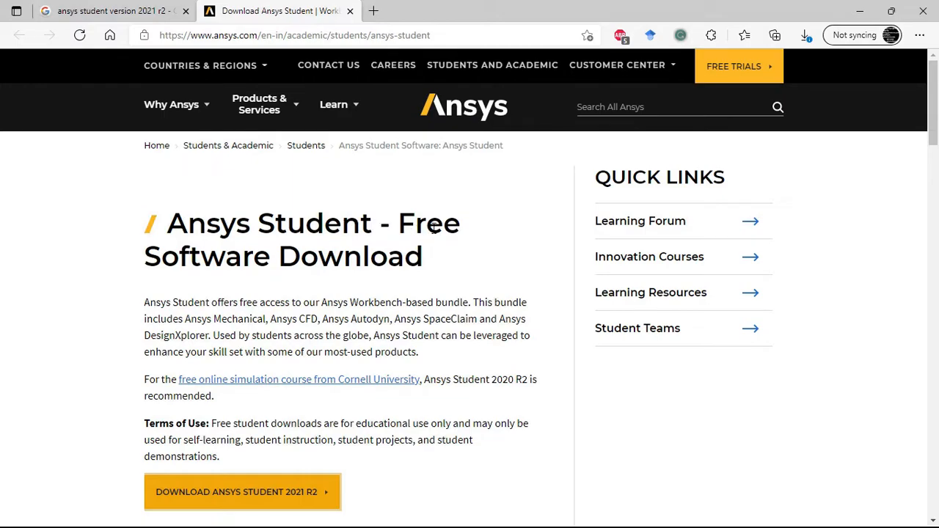
{"action": "mouse_move", "coordinate": [396, 264]}
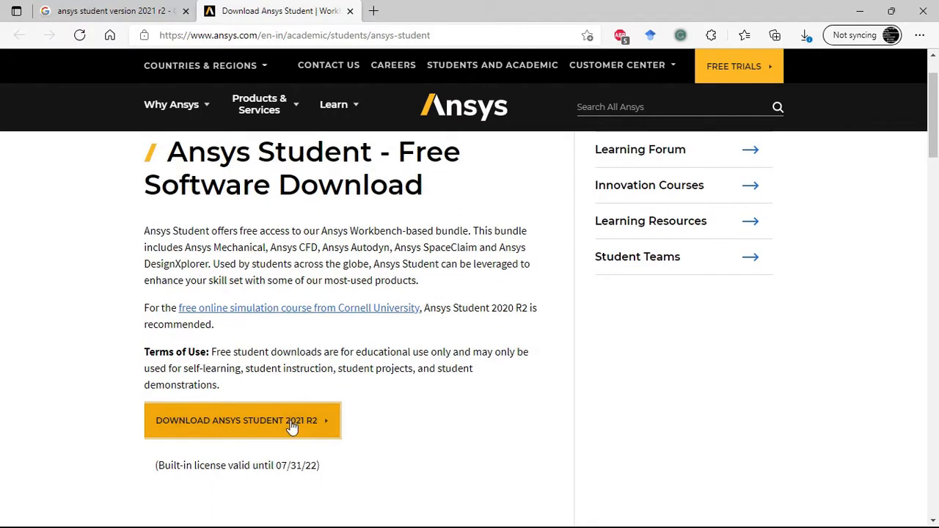
{"action": "mouse_move", "coordinate": [314, 426]}
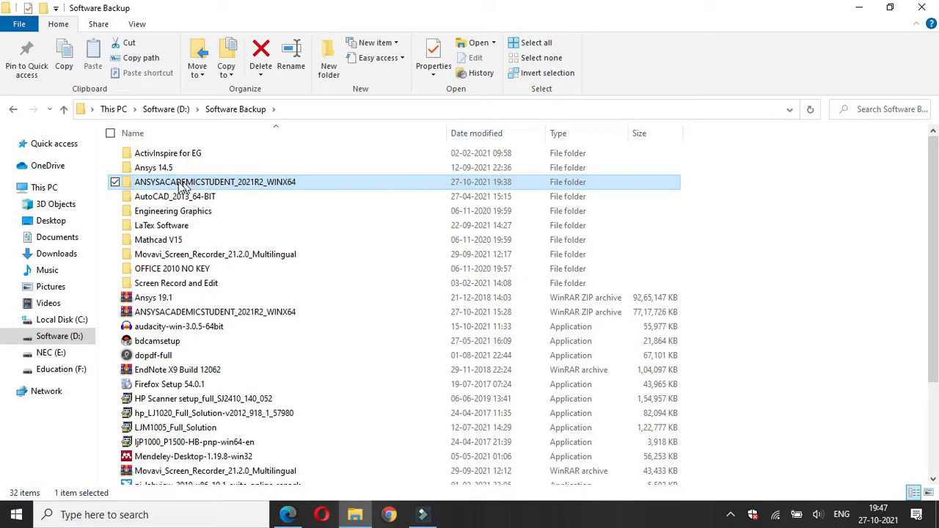
{"action": "mouse_move", "coordinate": [227, 185]}
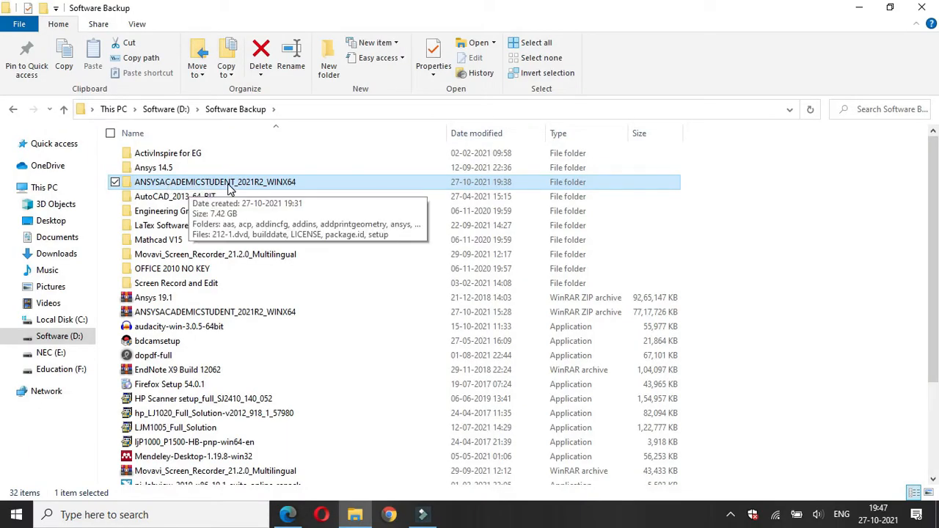
{"action": "mouse_move", "coordinate": [270, 187]}
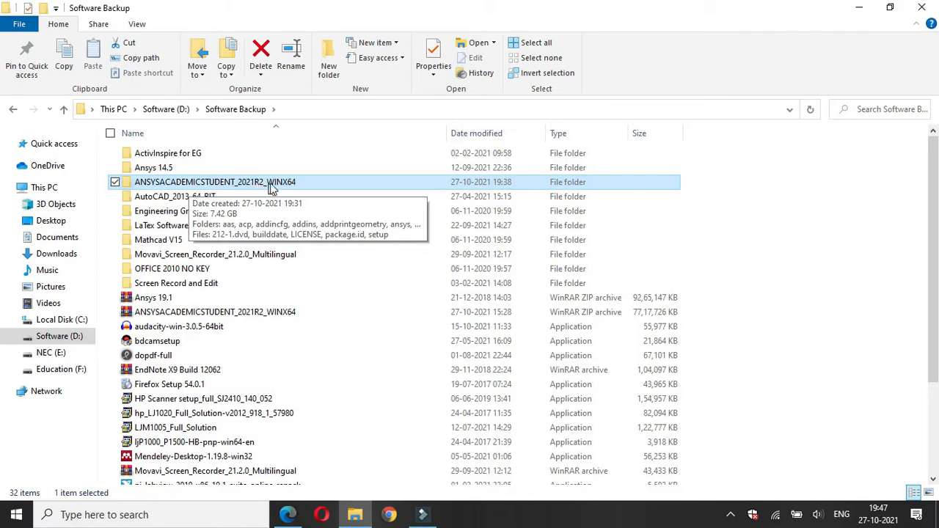
{"action": "mouse_move", "coordinate": [284, 189]}
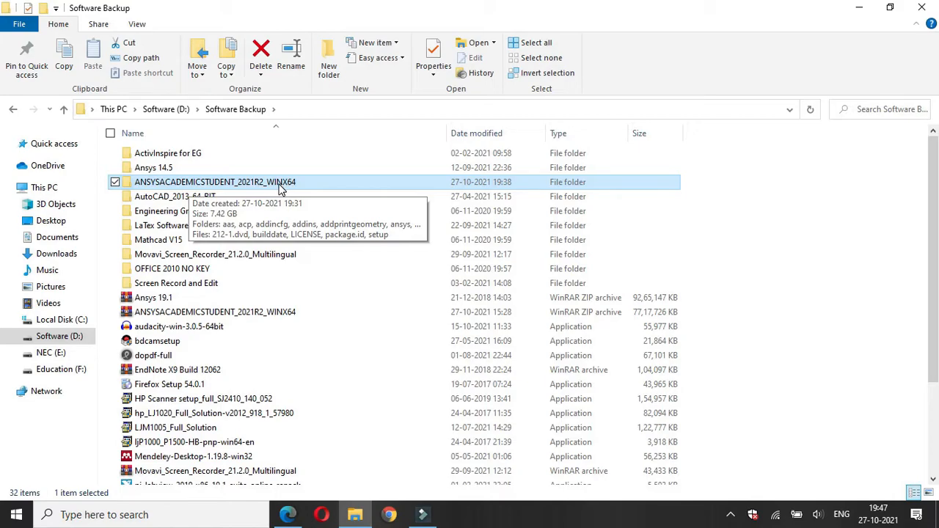
{"action": "mouse_move", "coordinate": [278, 188]}
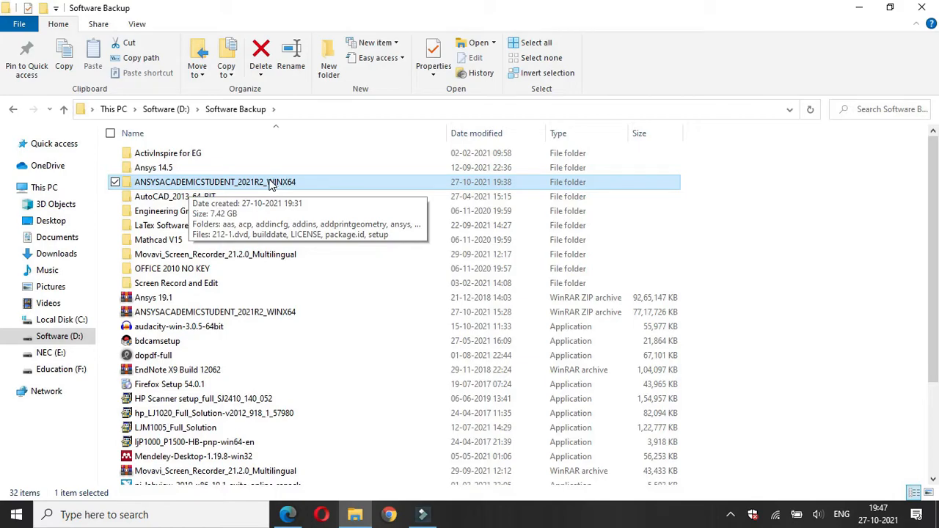
- Launch setup from the ANSYSACADEMICSTUDENT_2021R2_WINX64 folder in Software Backup
{"action": "double_click", "coordinate": [214, 182]}
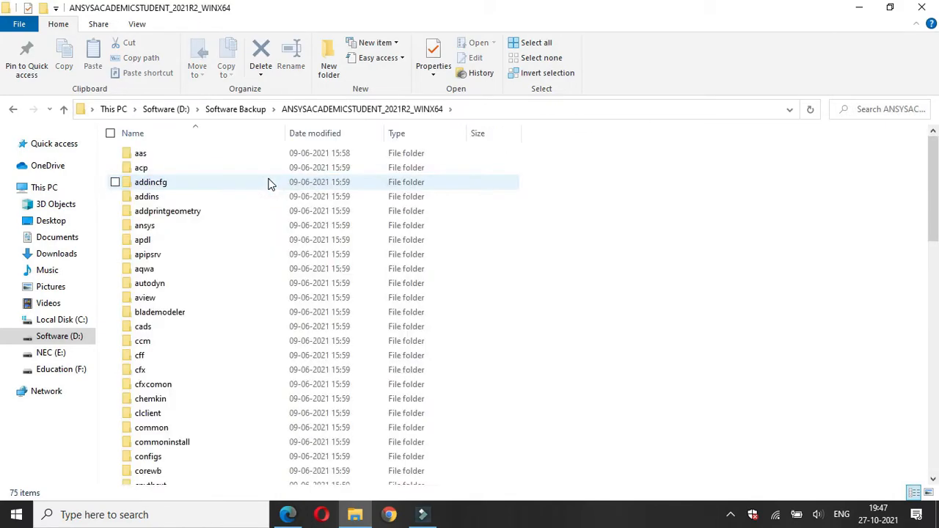
{"action": "scroll", "scroll_direction": "down", "scroll_amount": 3}
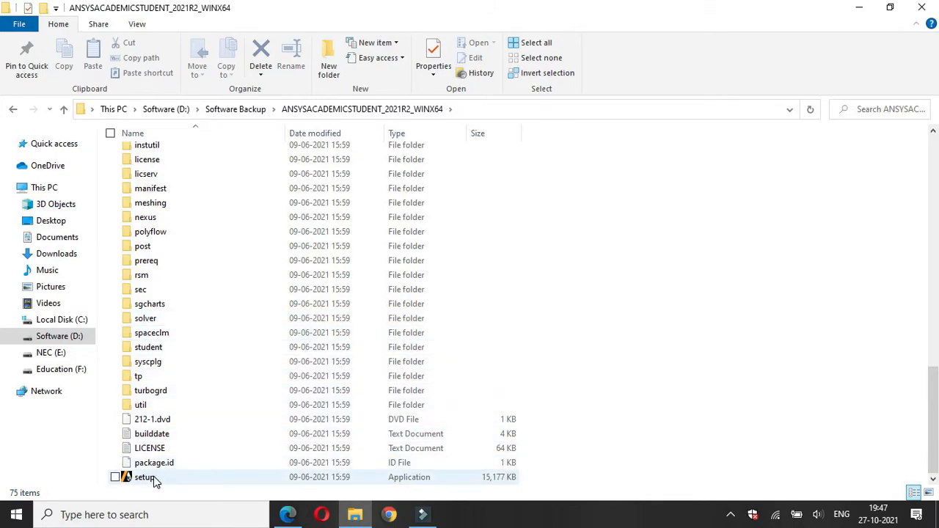
{"action": "left_click", "coordinate": [143, 477]}
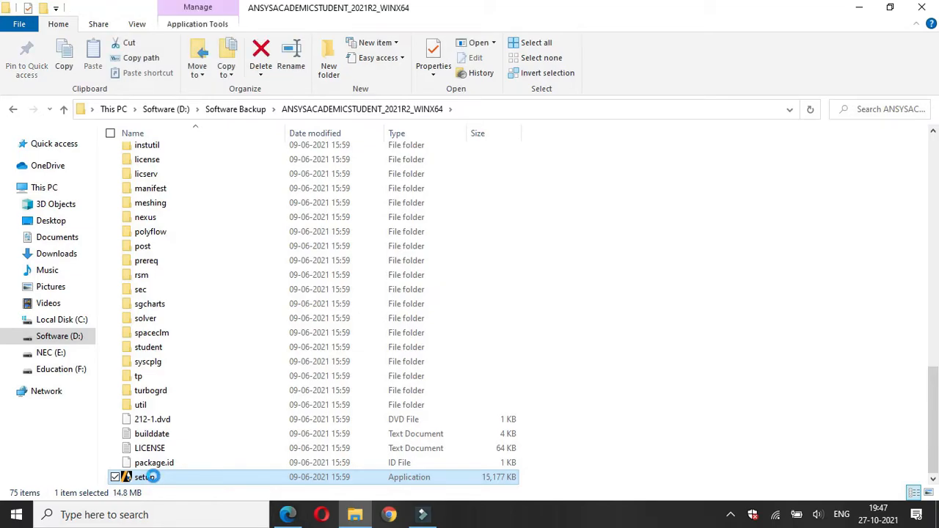
{"action": "double_click", "coordinate": [144, 477]}
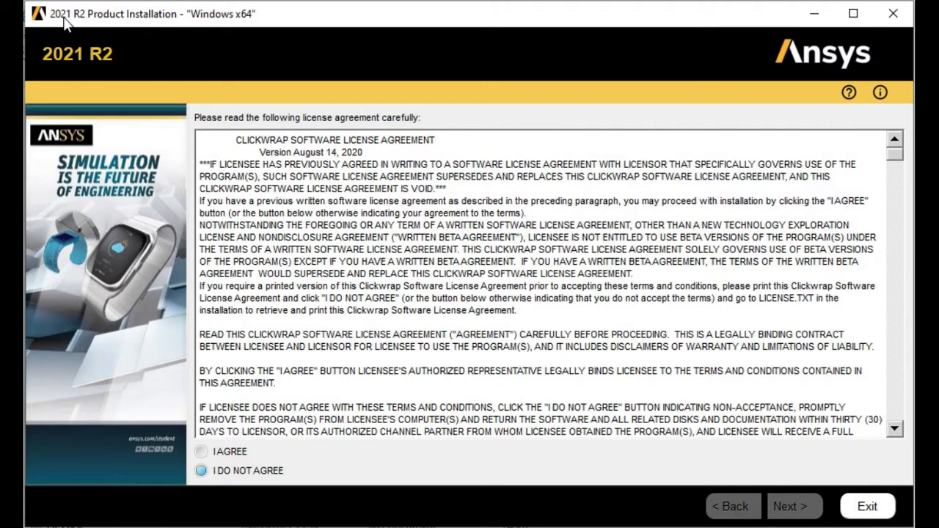
{"action": "mouse_move", "coordinate": [90, 23]}
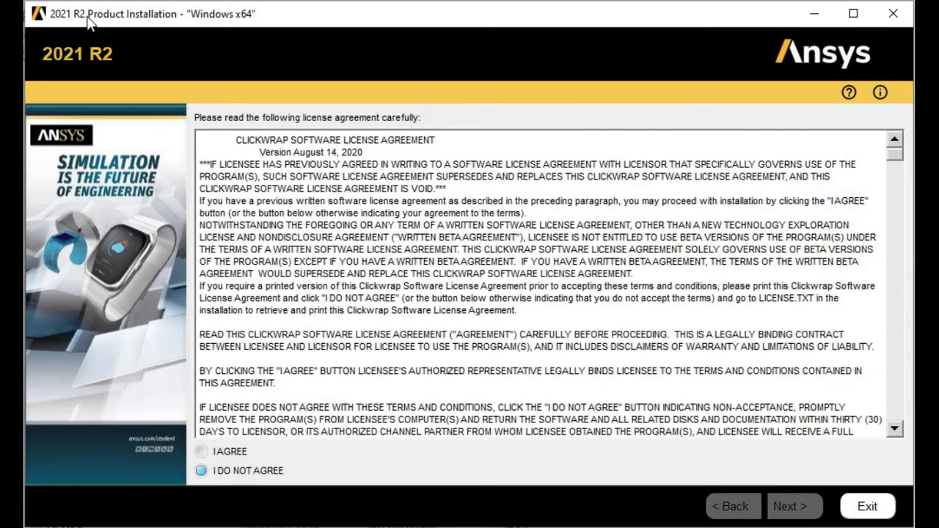
{"action": "mouse_move", "coordinate": [223, 32]}
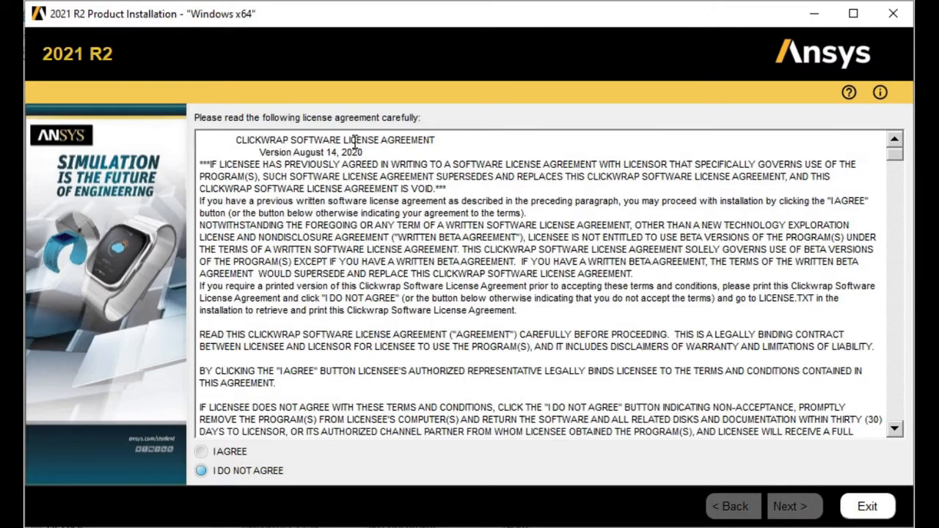
{"action": "mouse_move", "coordinate": [324, 138]}
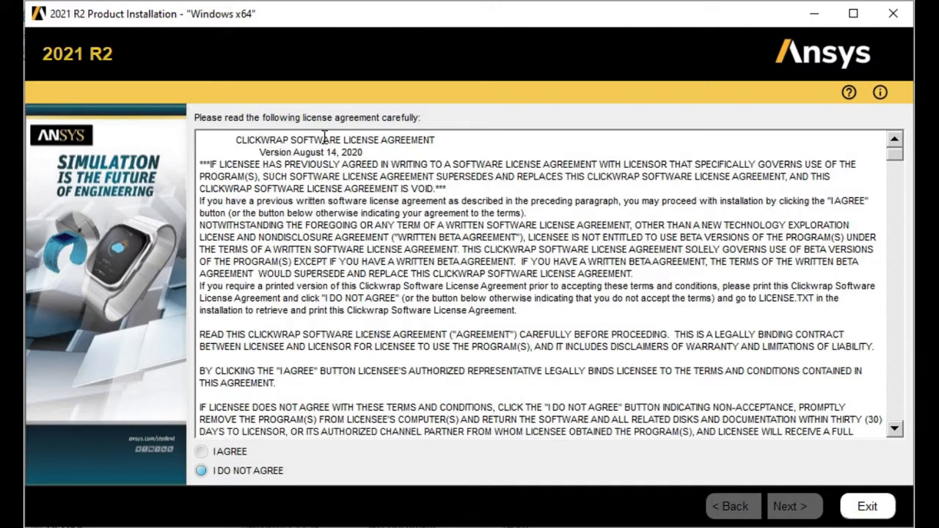
{"action": "mouse_move", "coordinate": [326, 141]}
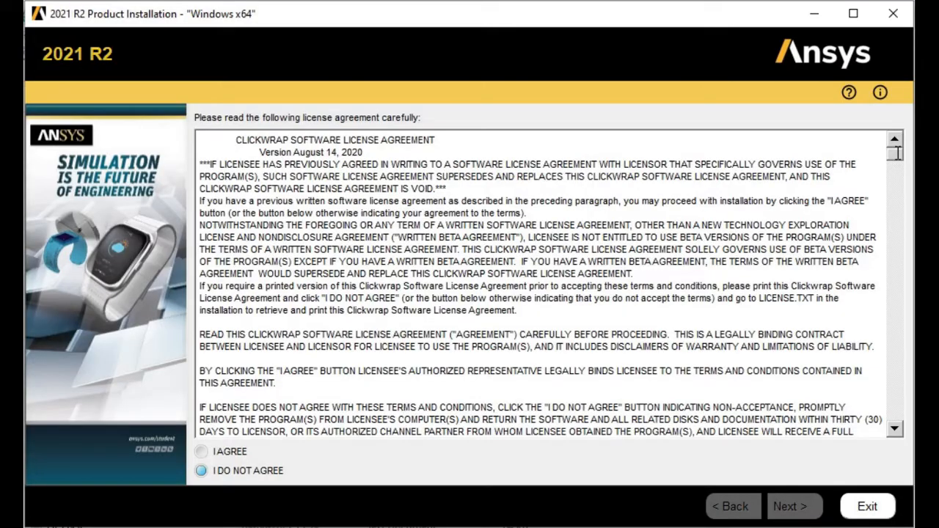
- Agree to the license terms and continue to the installation directory step
{"action": "scroll", "scroll_direction": "down", "scroll_amount": 3}
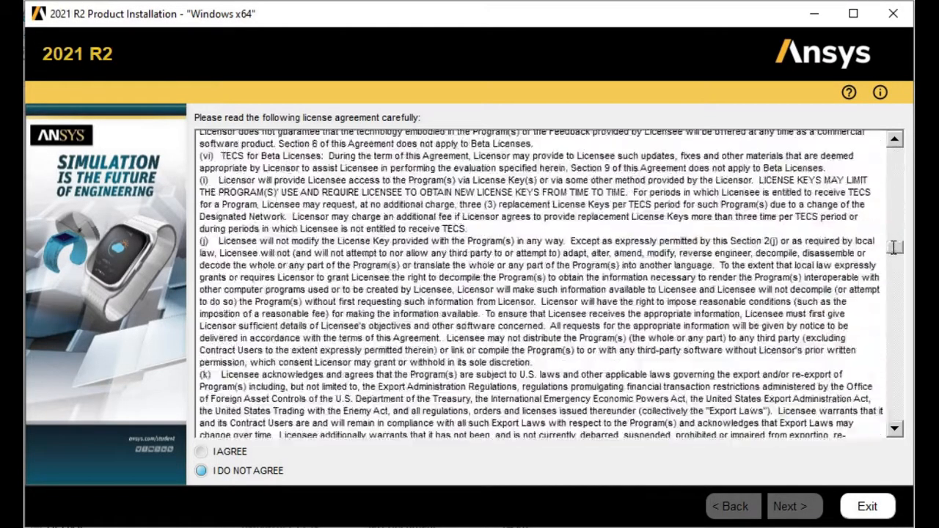
{"action": "scroll", "scroll_direction": "down", "scroll_amount": 3}
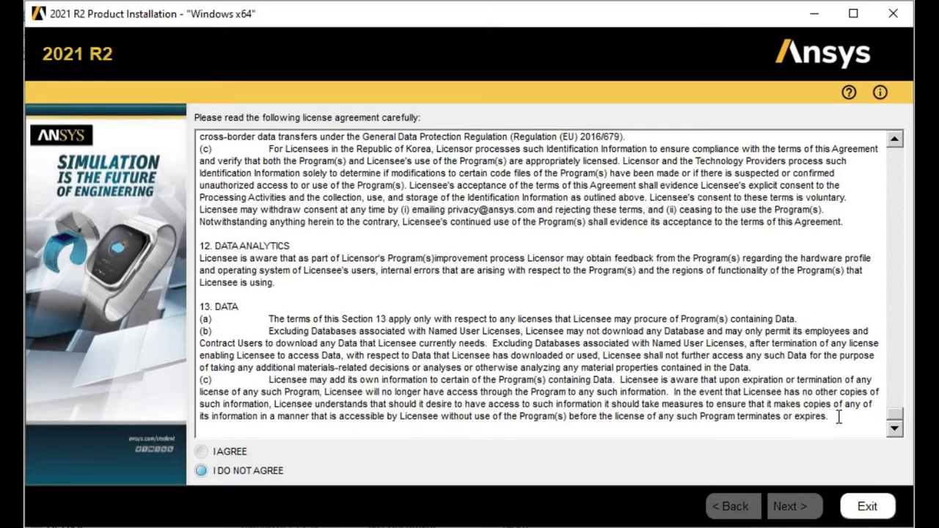
{"action": "mouse_move", "coordinate": [860, 387]}
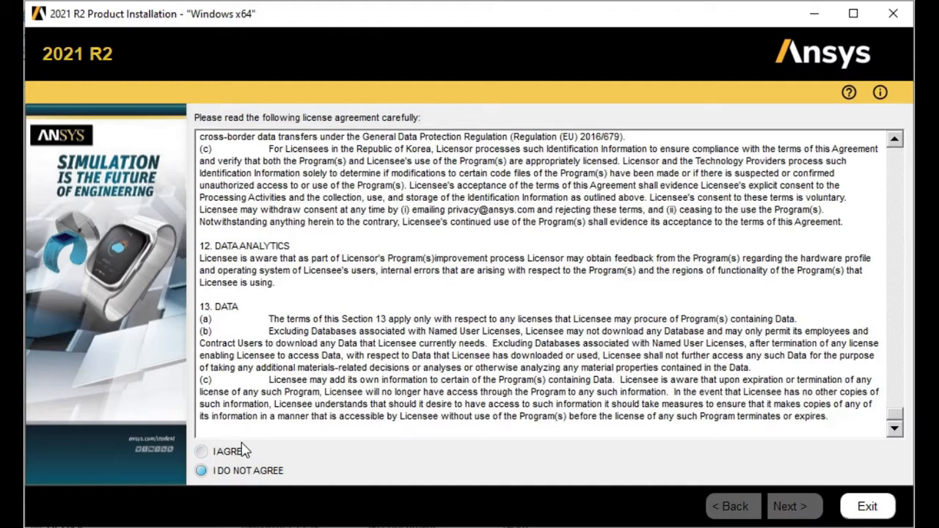
{"action": "left_click", "coordinate": [201, 452]}
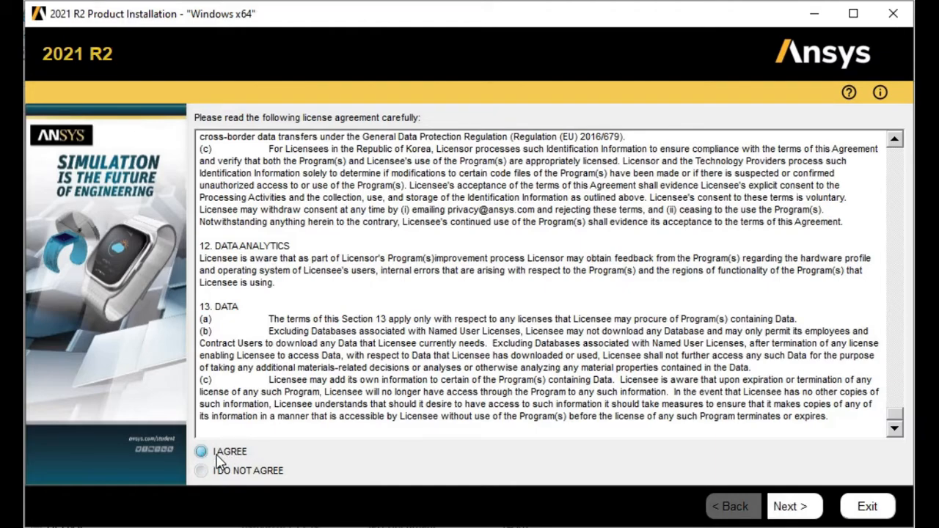
{"action": "left_click", "coordinate": [201, 452]}
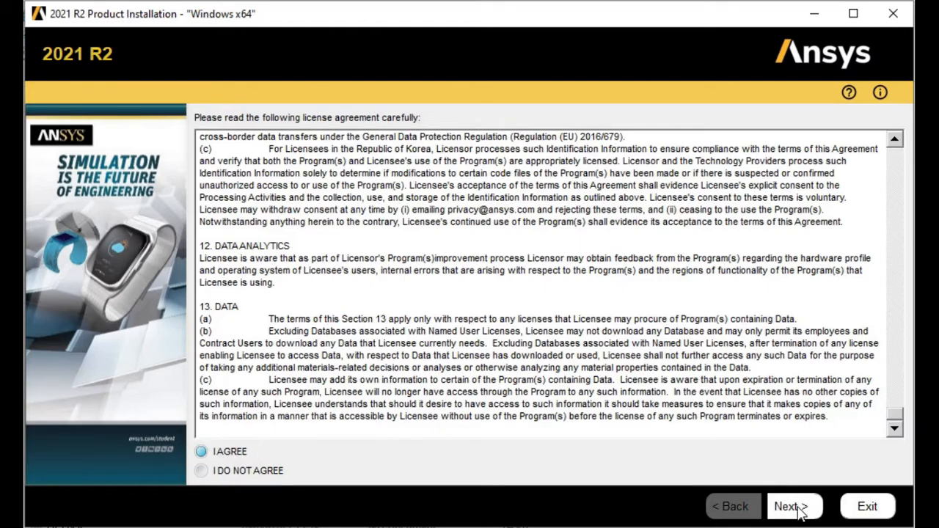
{"action": "left_click", "coordinate": [791, 507]}
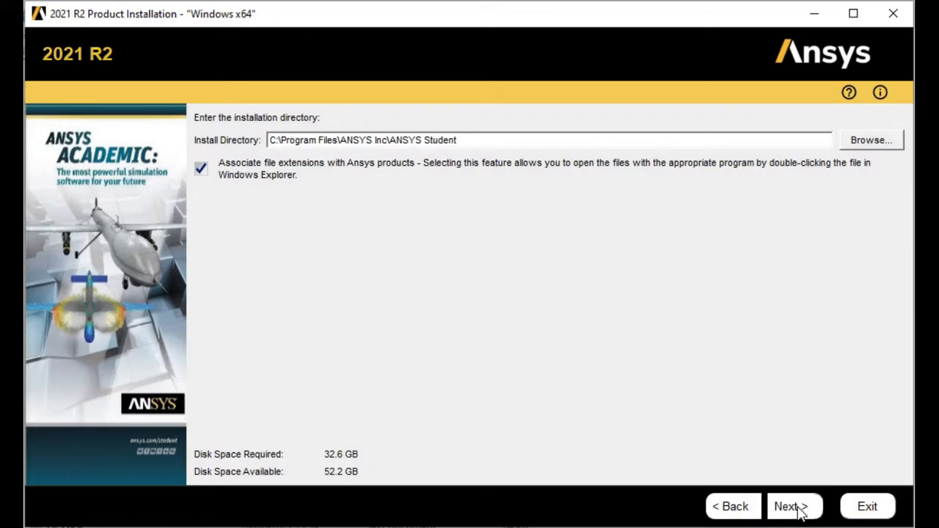
{"action": "mouse_move", "coordinate": [219, 146]}
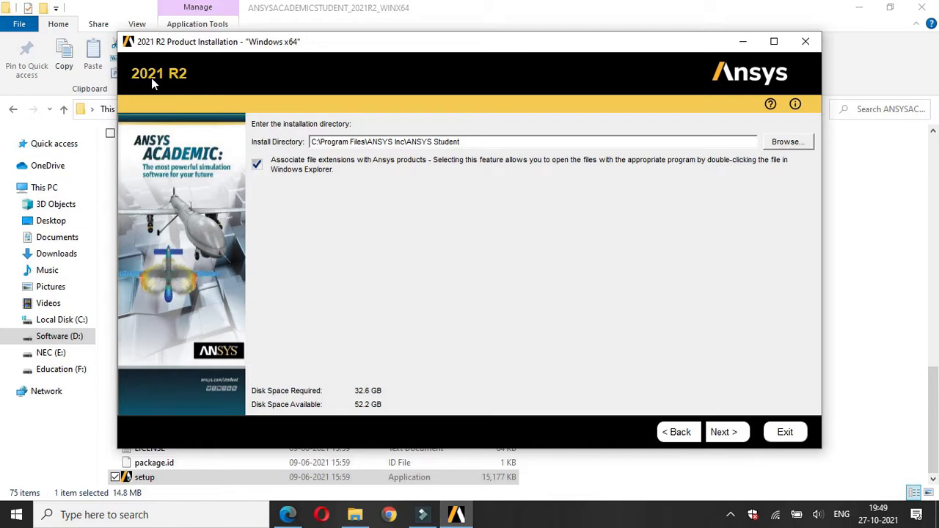
{"action": "mouse_move", "coordinate": [370, 417]}
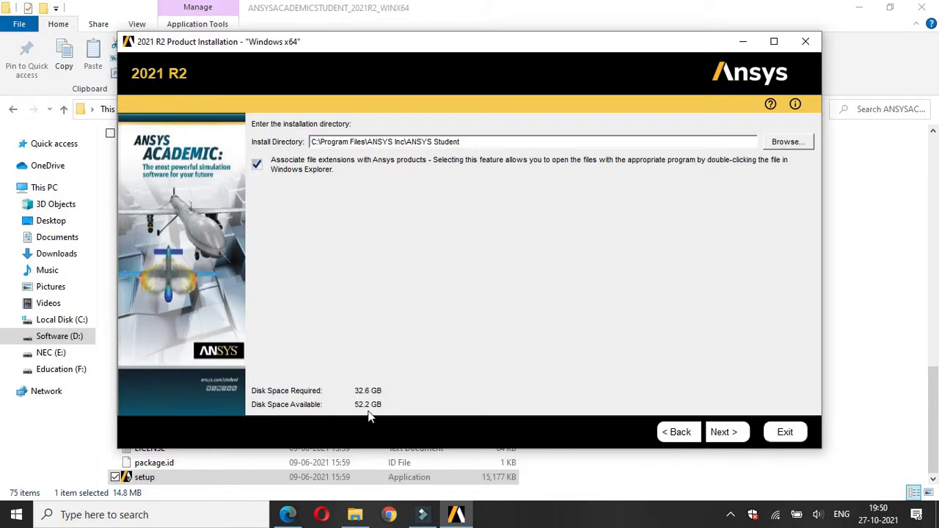
{"action": "mouse_move", "coordinate": [373, 399]}
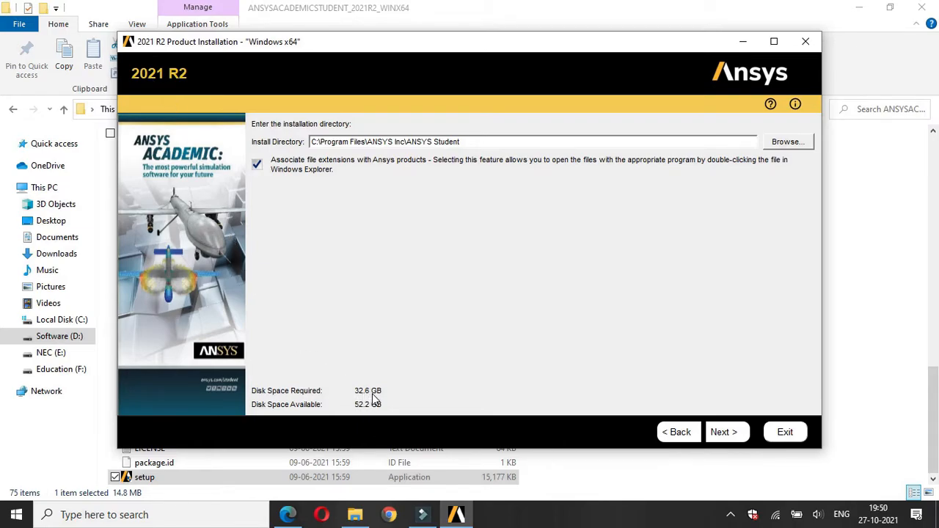
{"action": "mouse_move", "coordinate": [360, 405]}
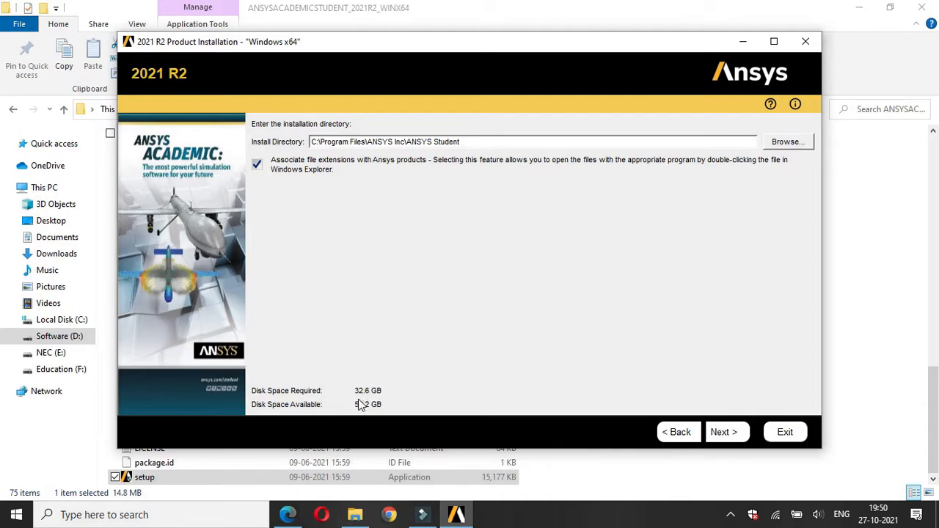
{"action": "mouse_move", "coordinate": [376, 411]}
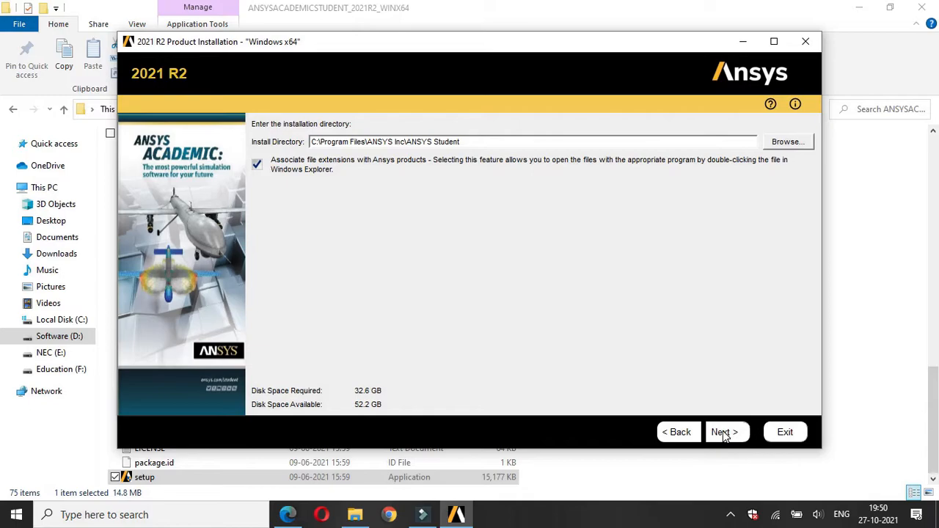
- Accept the default C:\Program Files\ANSYS Inc\ANSYS Student directory with file associations
{"action": "left_click", "coordinate": [722, 431]}
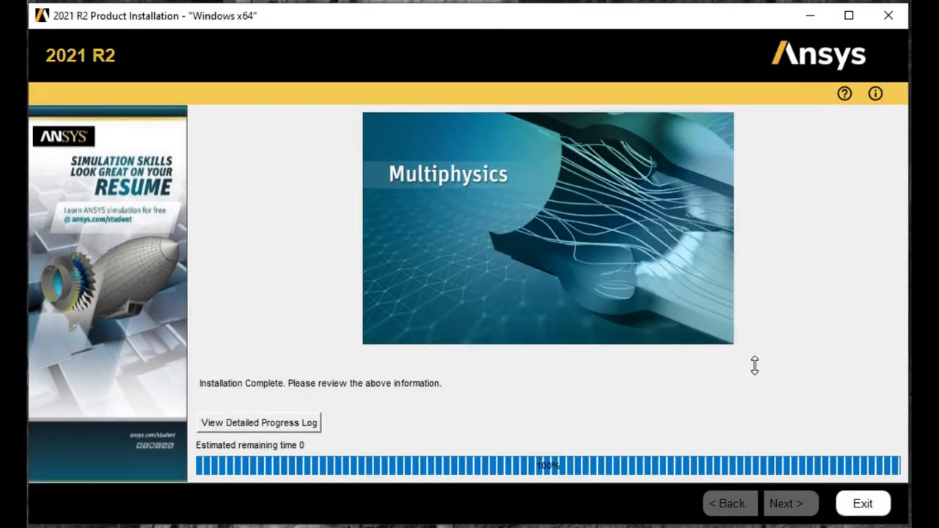
{"action": "mouse_move", "coordinate": [584, 481]}
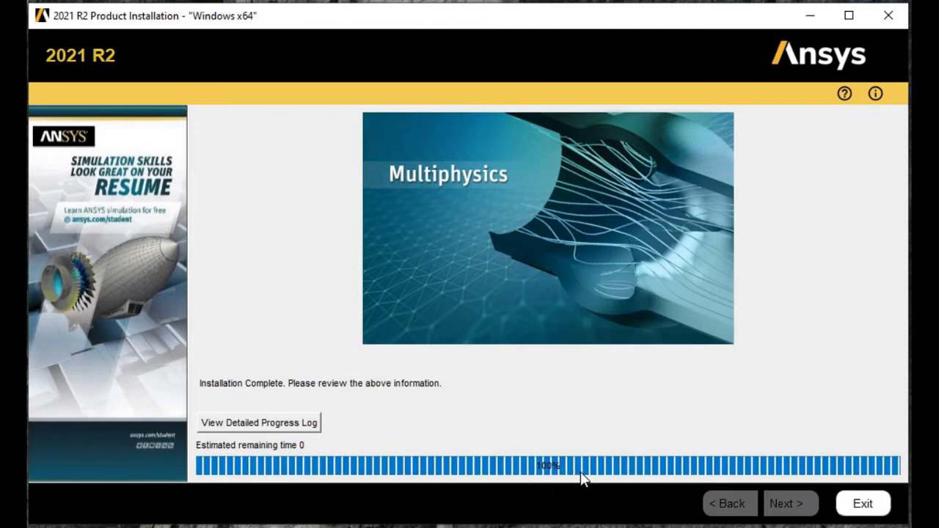
{"action": "mouse_move", "coordinate": [863, 503]}
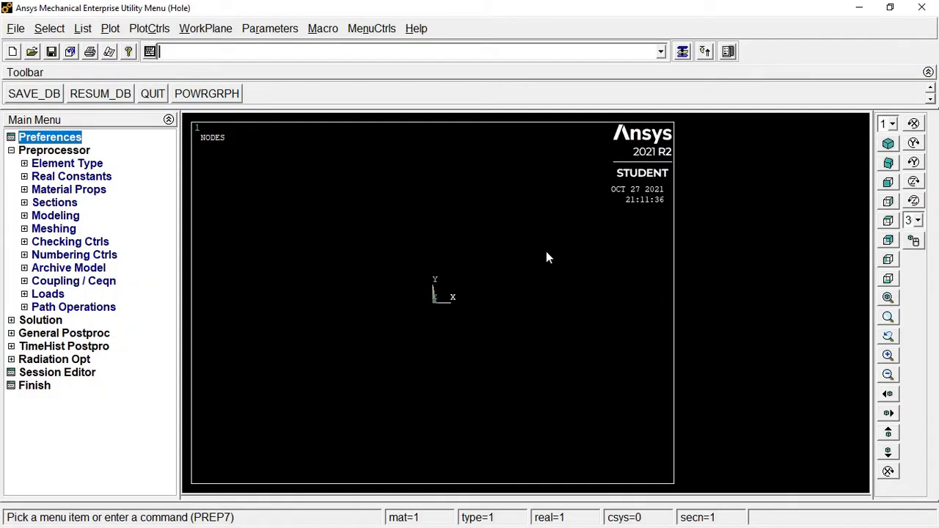
{"action": "mouse_move", "coordinate": [531, 255]}
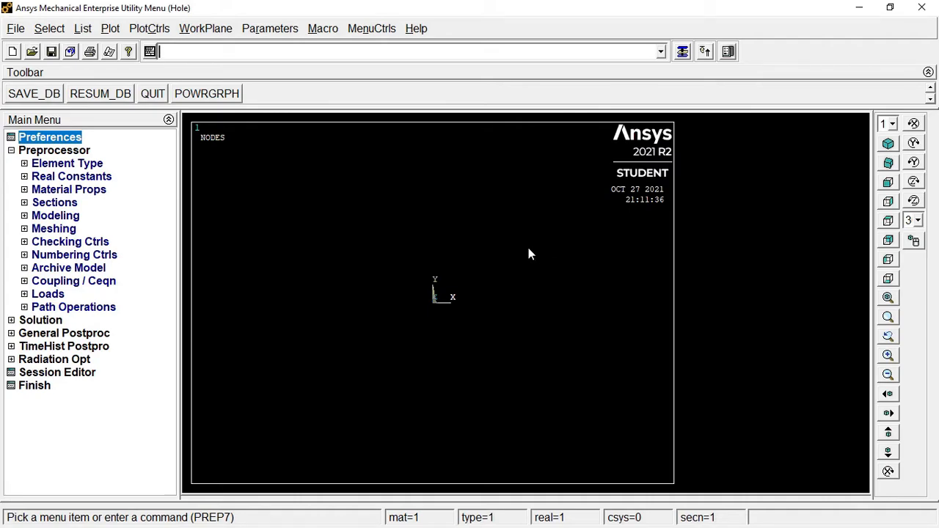
{"action": "mouse_move", "coordinate": [517, 250]}
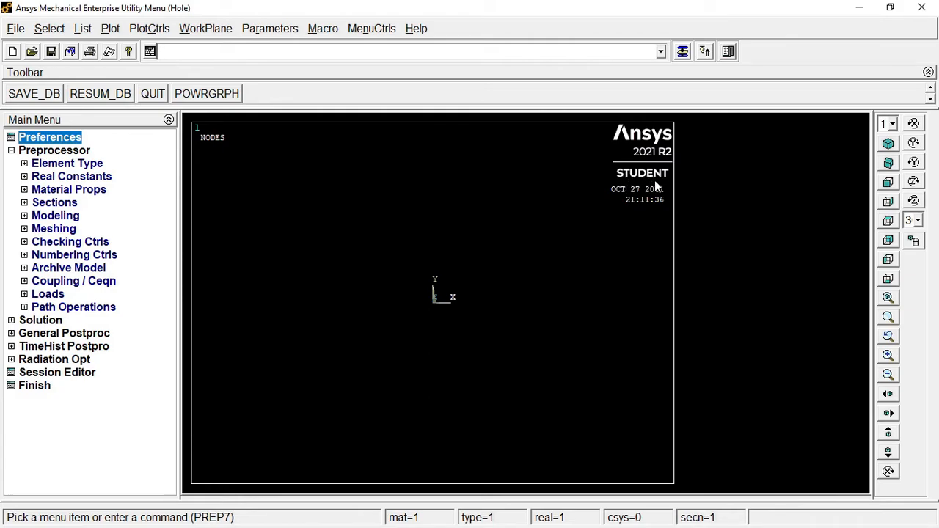
- Confirm the Mechanical APDL graphics window shows the 2021 R2 STUDENT label
{"action": "left_click", "coordinate": [294, 51]}
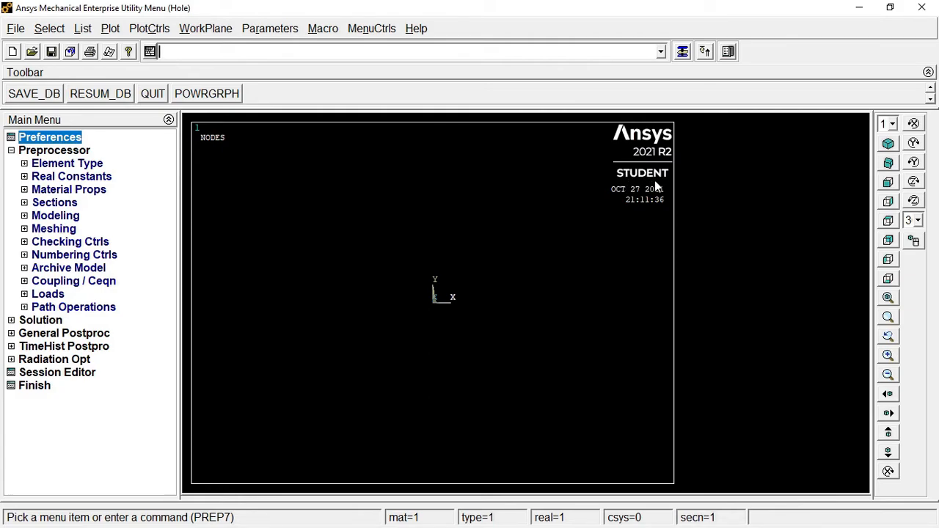